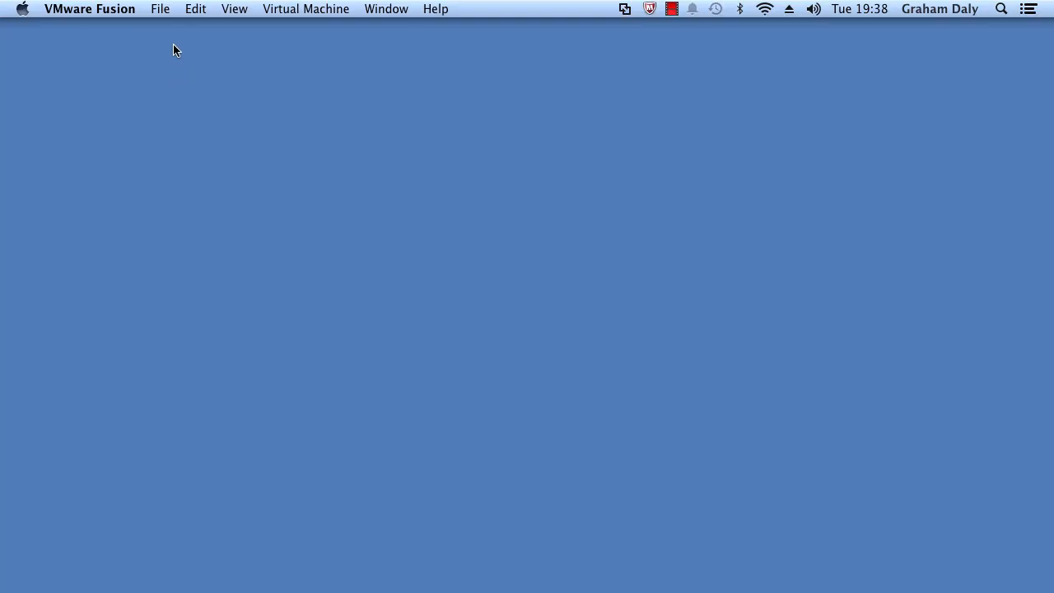
Step: Start Connect to Server from the File menu
click(162, 9)
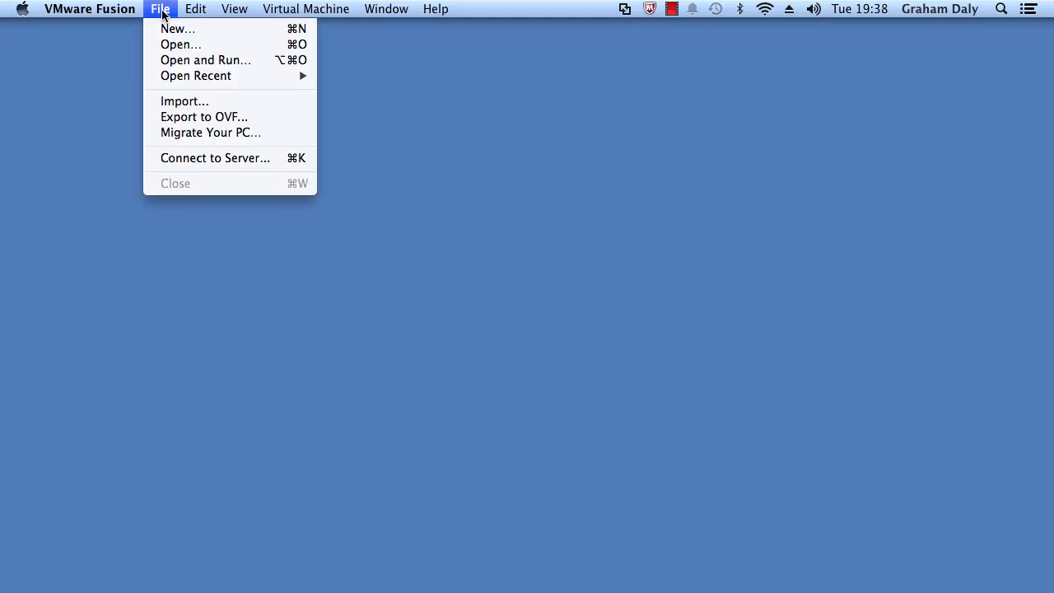
mouse_move(195, 139)
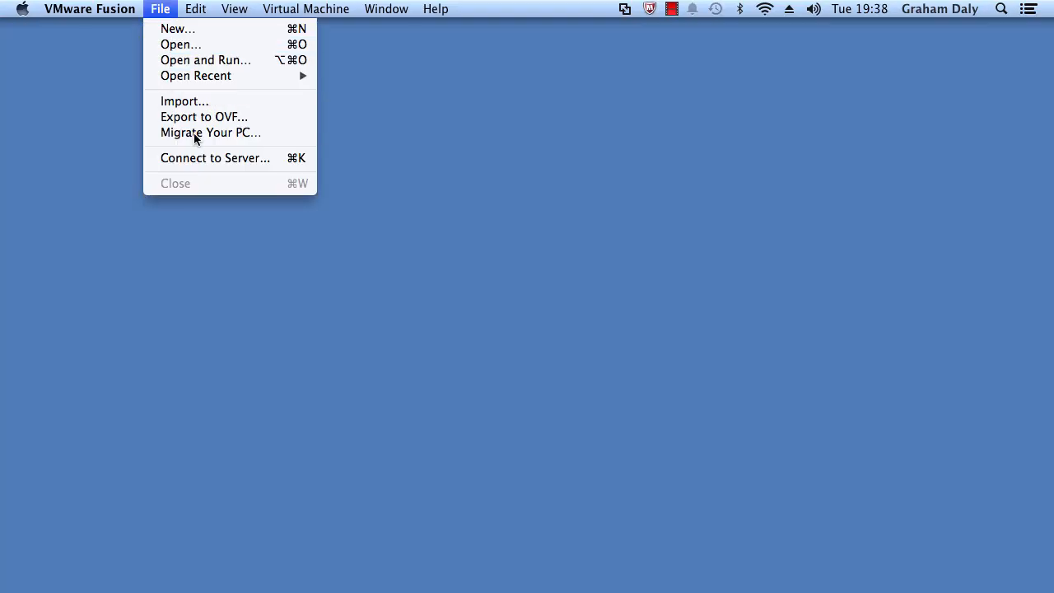
mouse_move(211, 166)
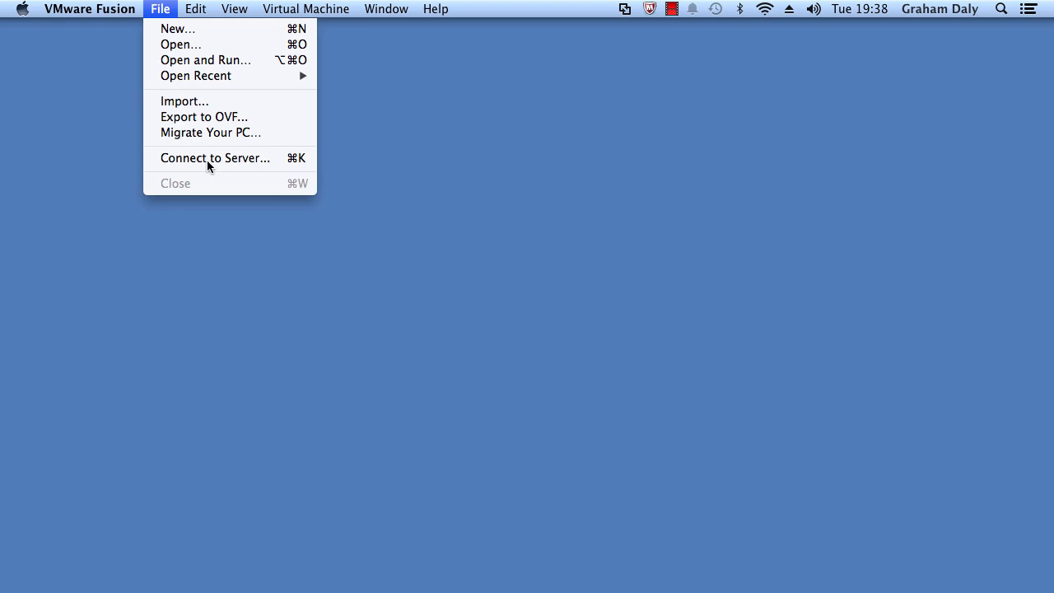
click(214, 157)
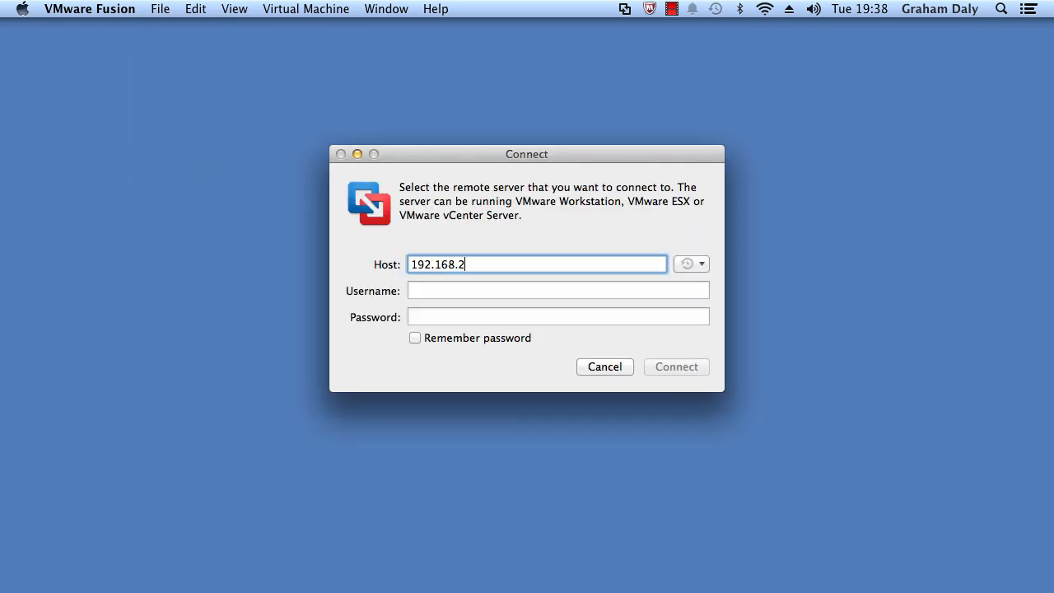
Step: Connect to host 192.168.239.131 as root with its password
text(39.131)
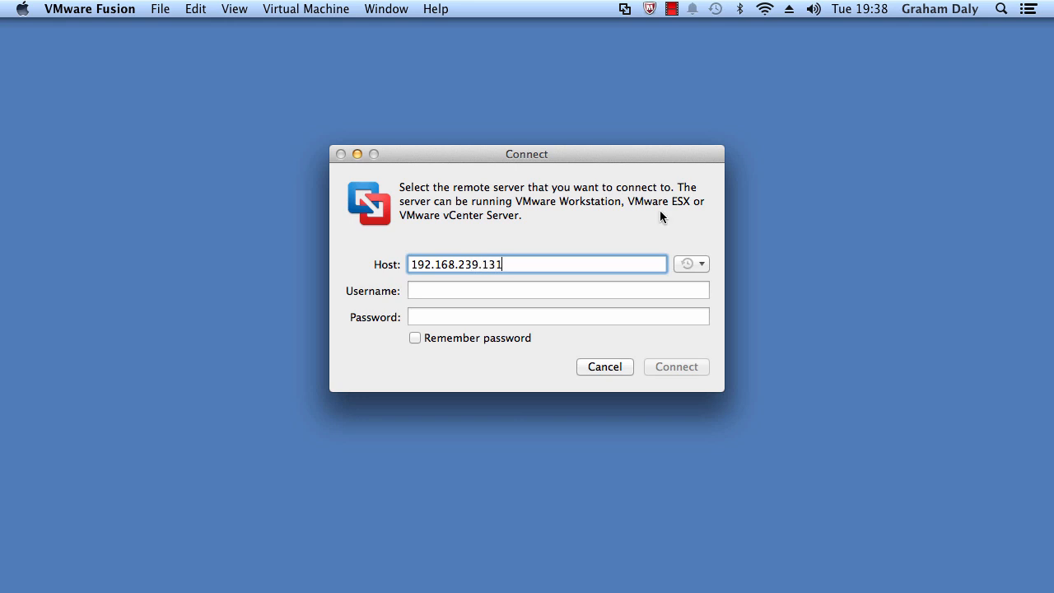
text(root)
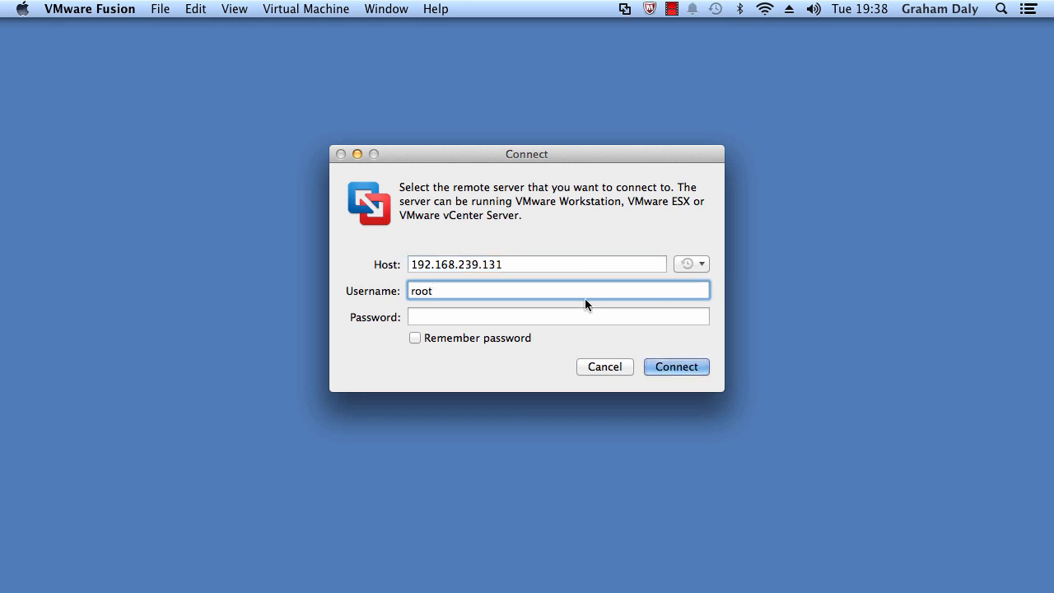
text(password)
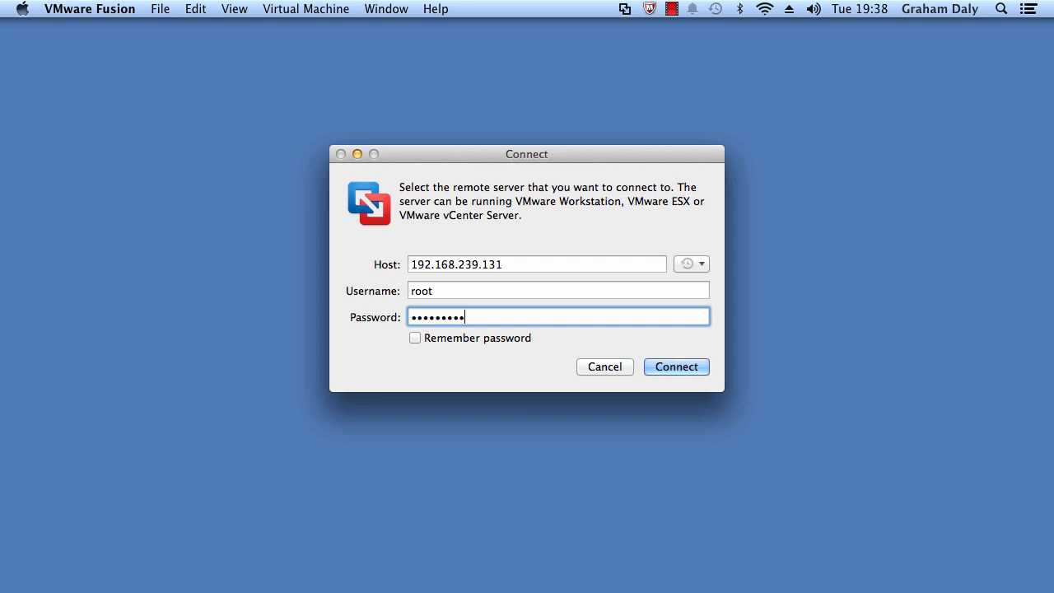
click(676, 367)
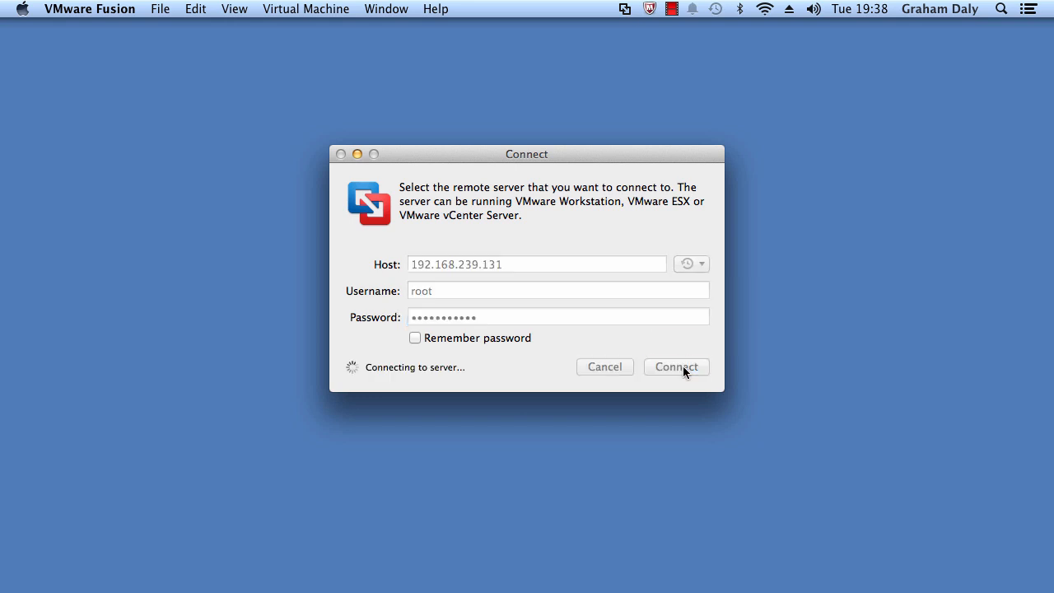
click(675, 366)
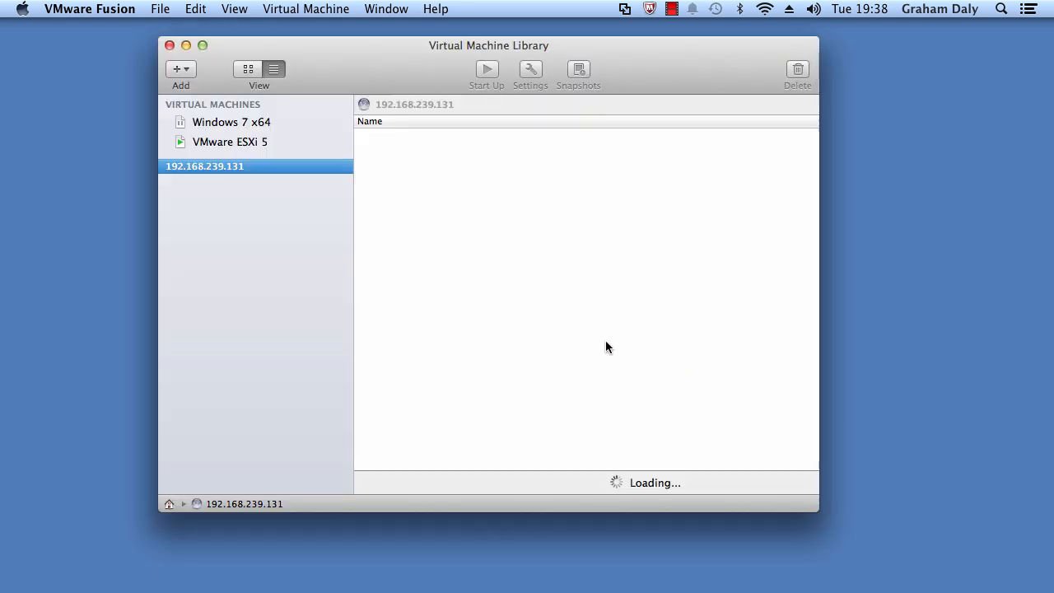